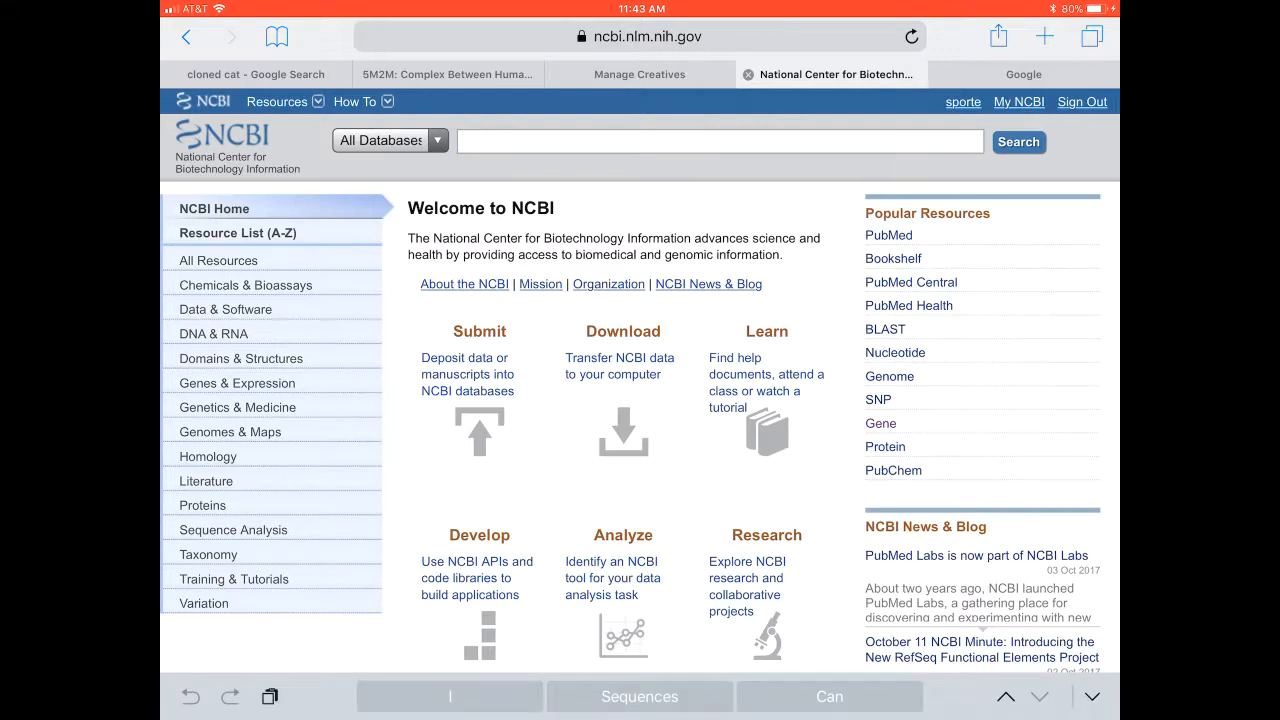
- Enter 'HBB' as the search term in the all-databases field
text(HBB)
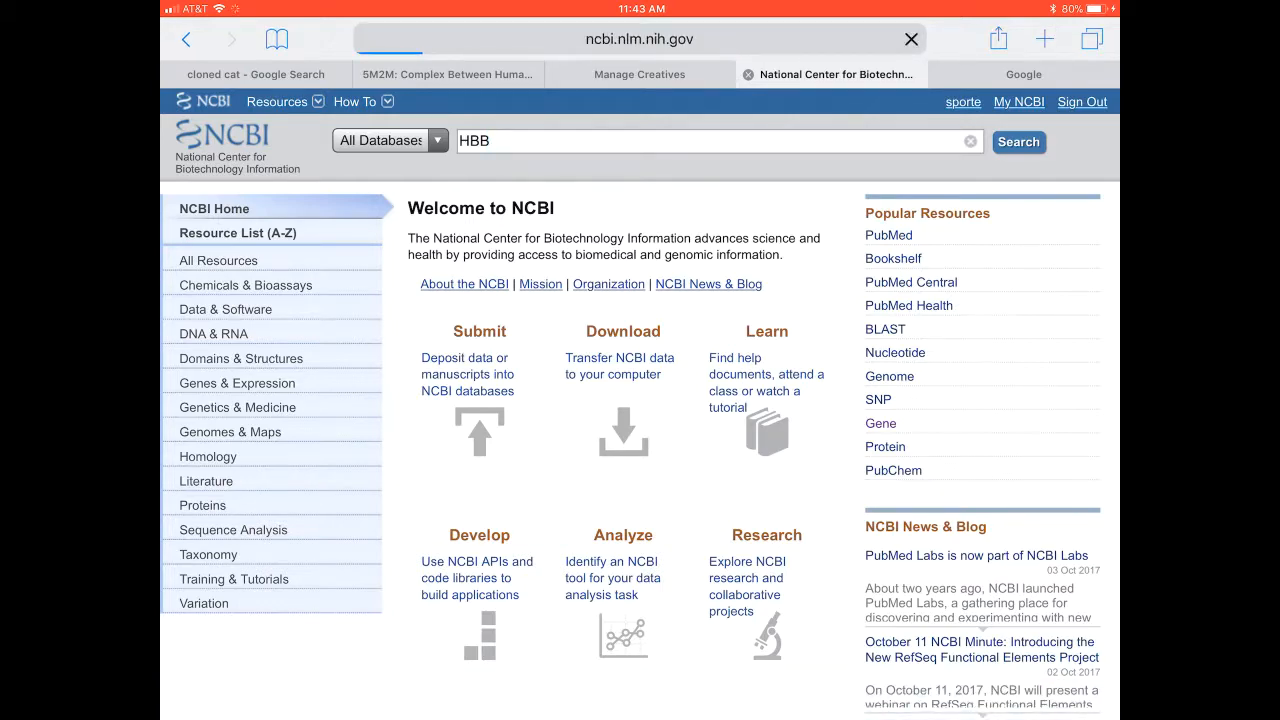
- Run the HBB search across all databases and view the Gene database's 1,165 results
click(1018, 140)
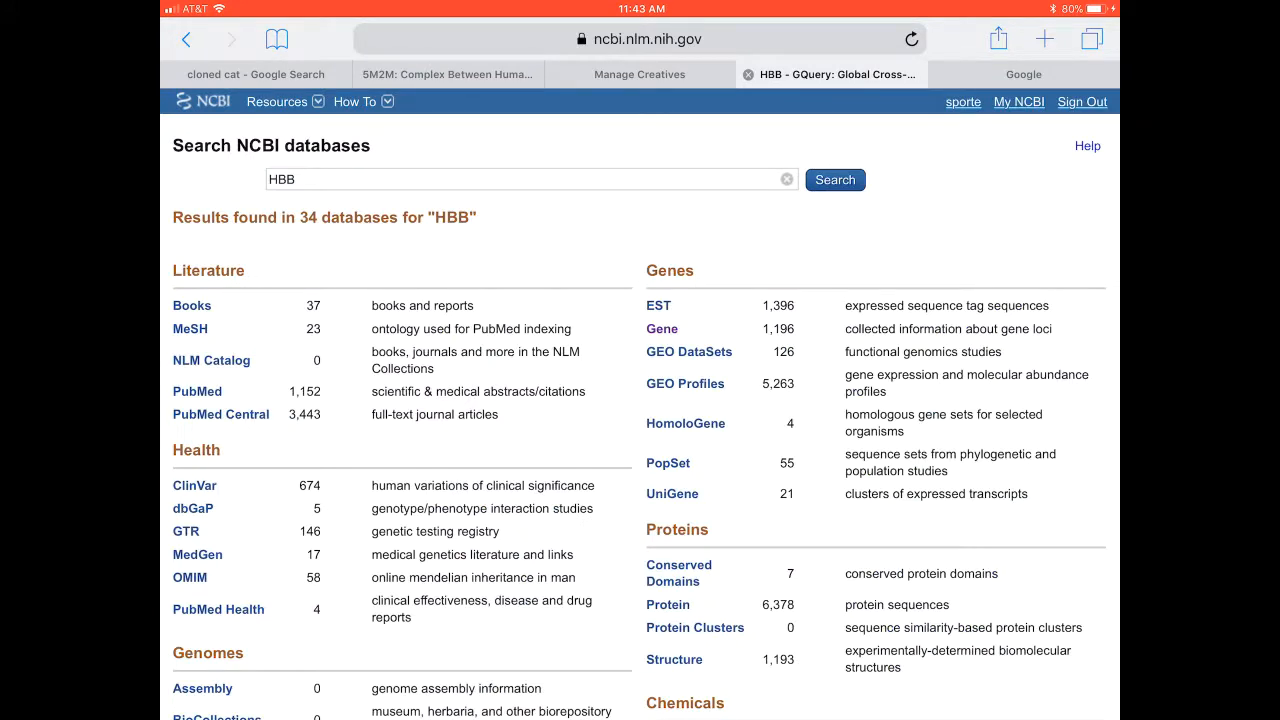
click(640, 40)
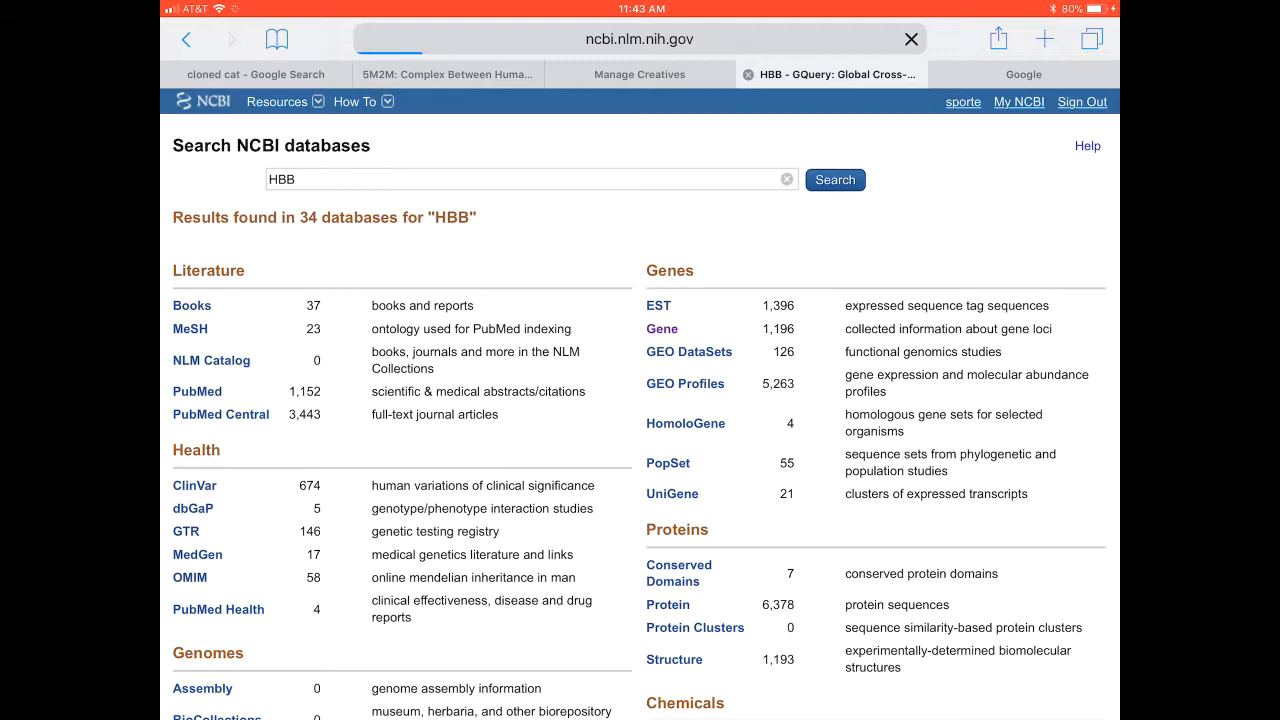
click(660, 328)
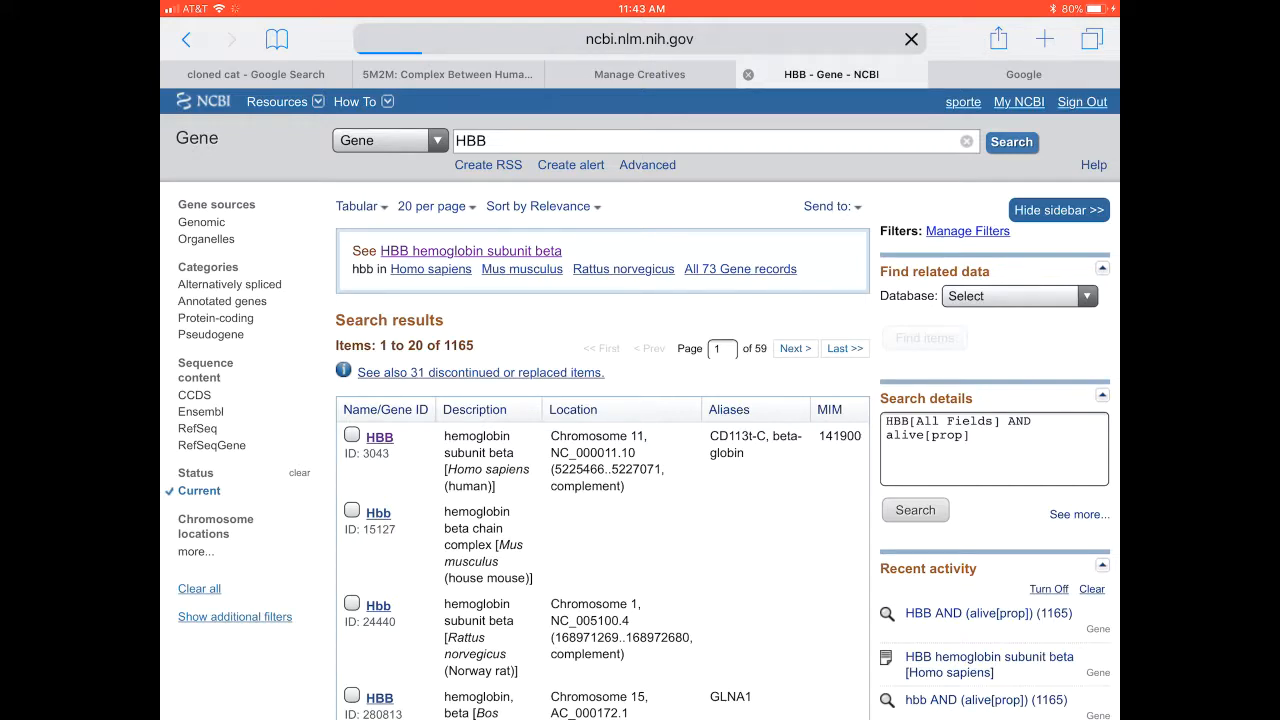
- View the human HBB record (Gene ID 3043) down to its genomic regions section
click(470, 250)
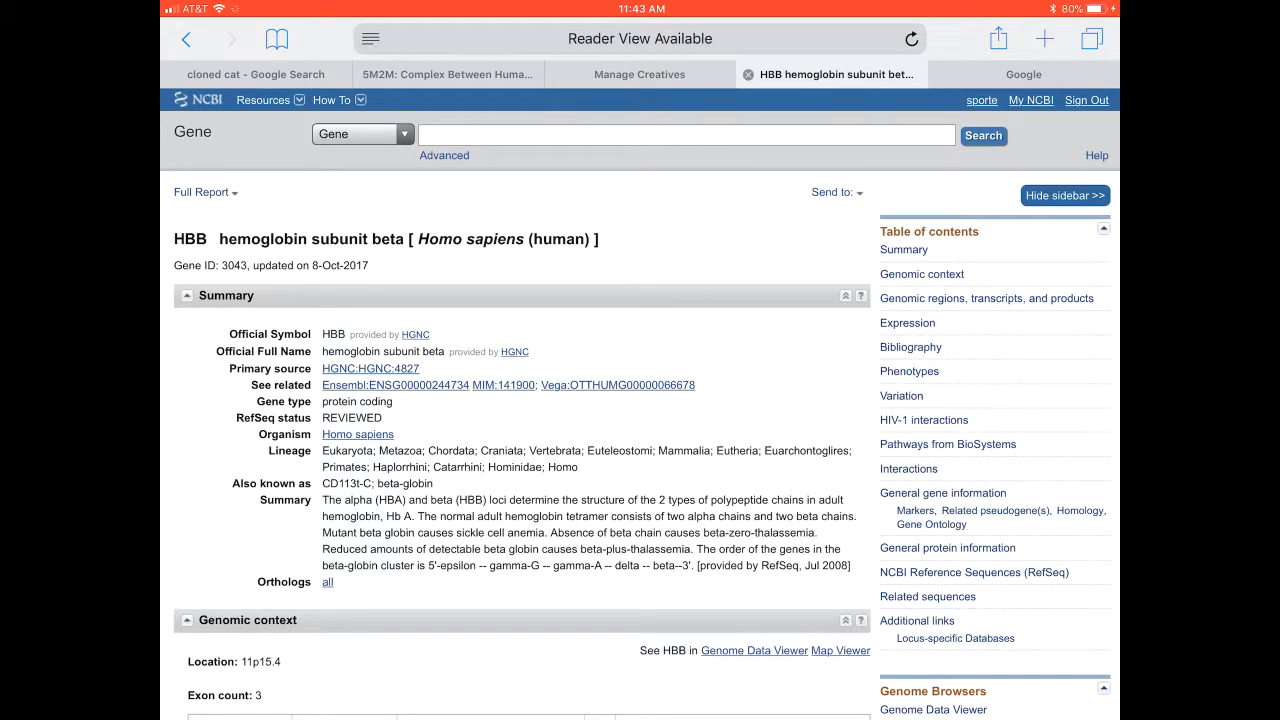
scroll(down, 3)
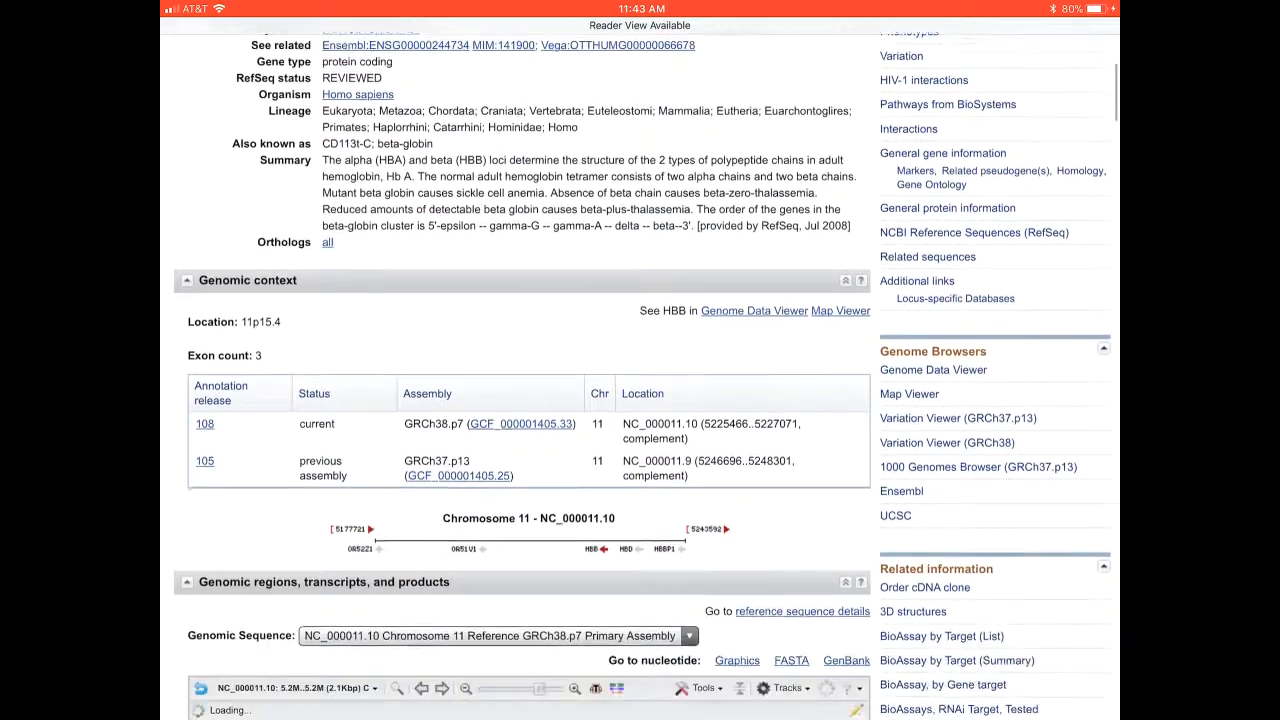
scroll(down, 3)
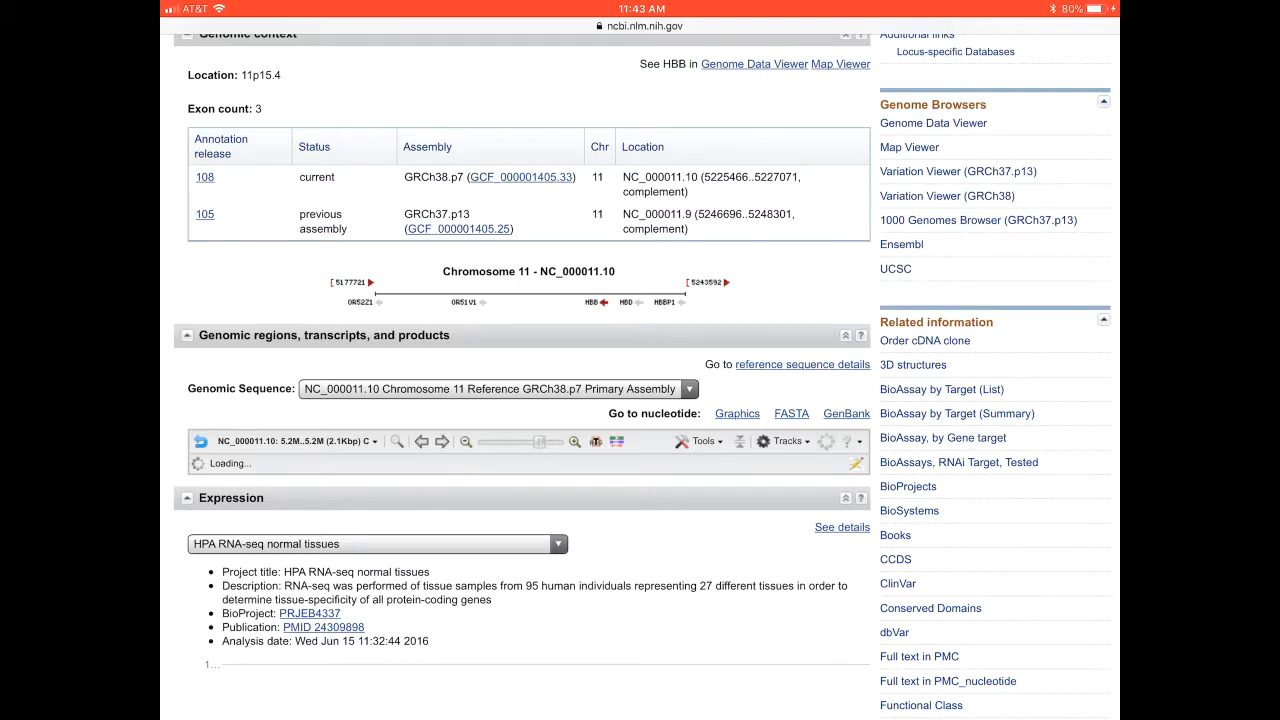
- Switch the displayed genomic sequence to NG_000007.3 RefSeqGene and reach the viewer's Tools menu
click(688, 388)
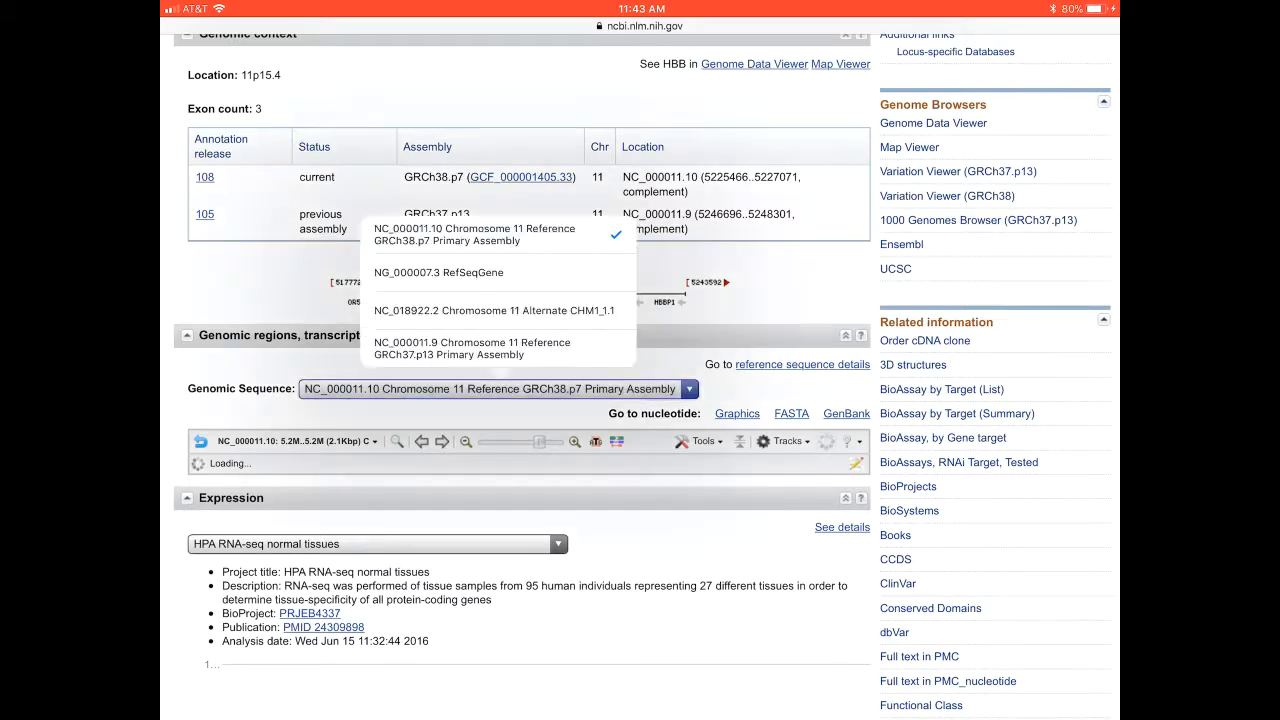
click(438, 272)
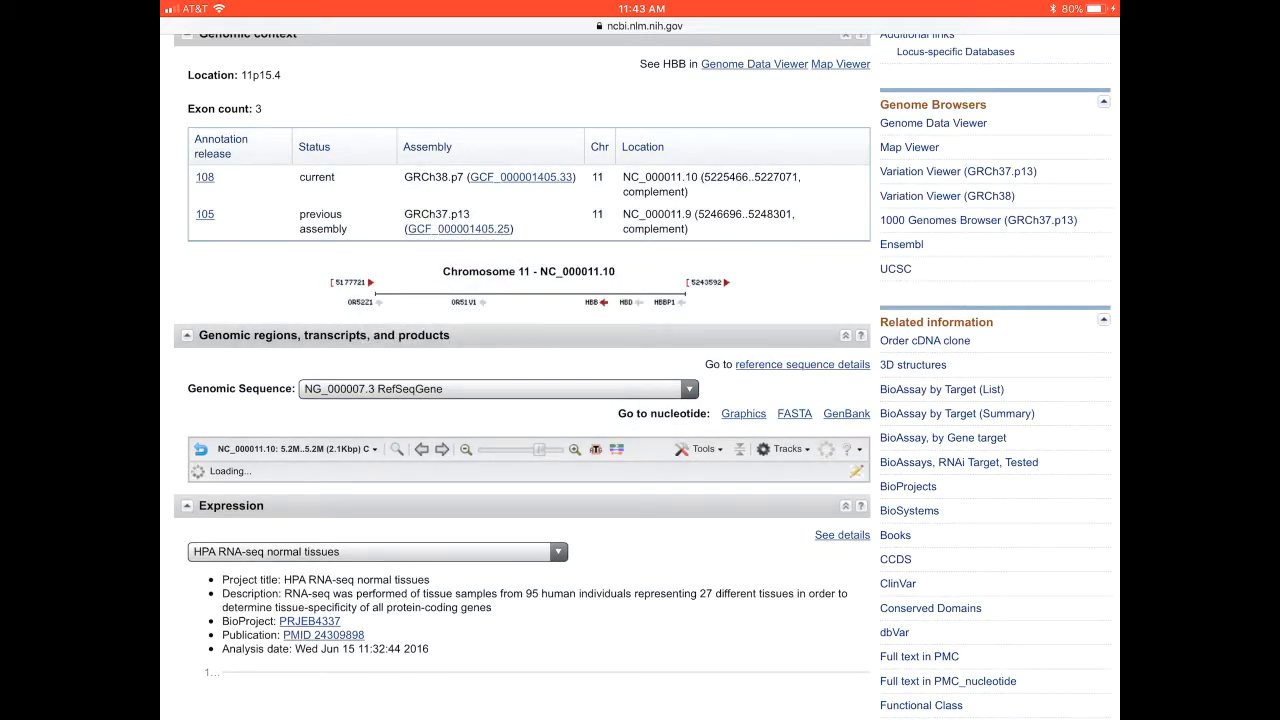
click(700, 448)
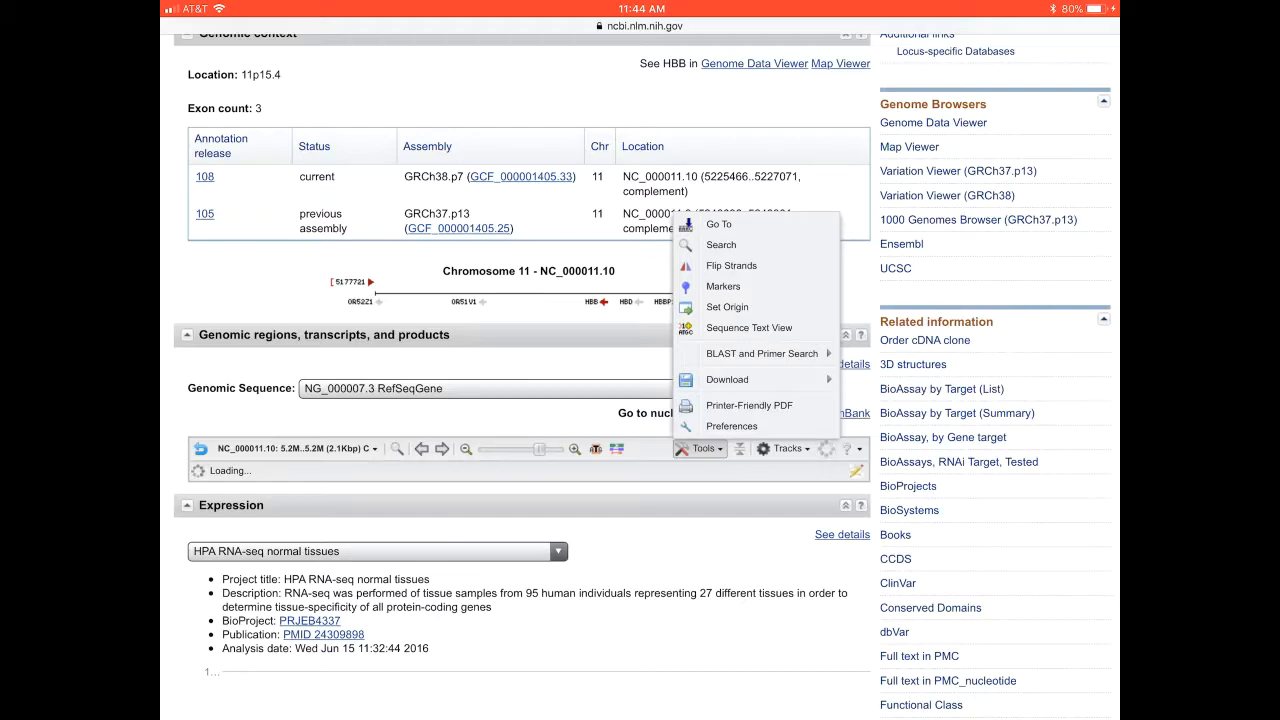
- Show the HBB region in Sequence Text View with annotated exon amino acid translations
click(748, 328)
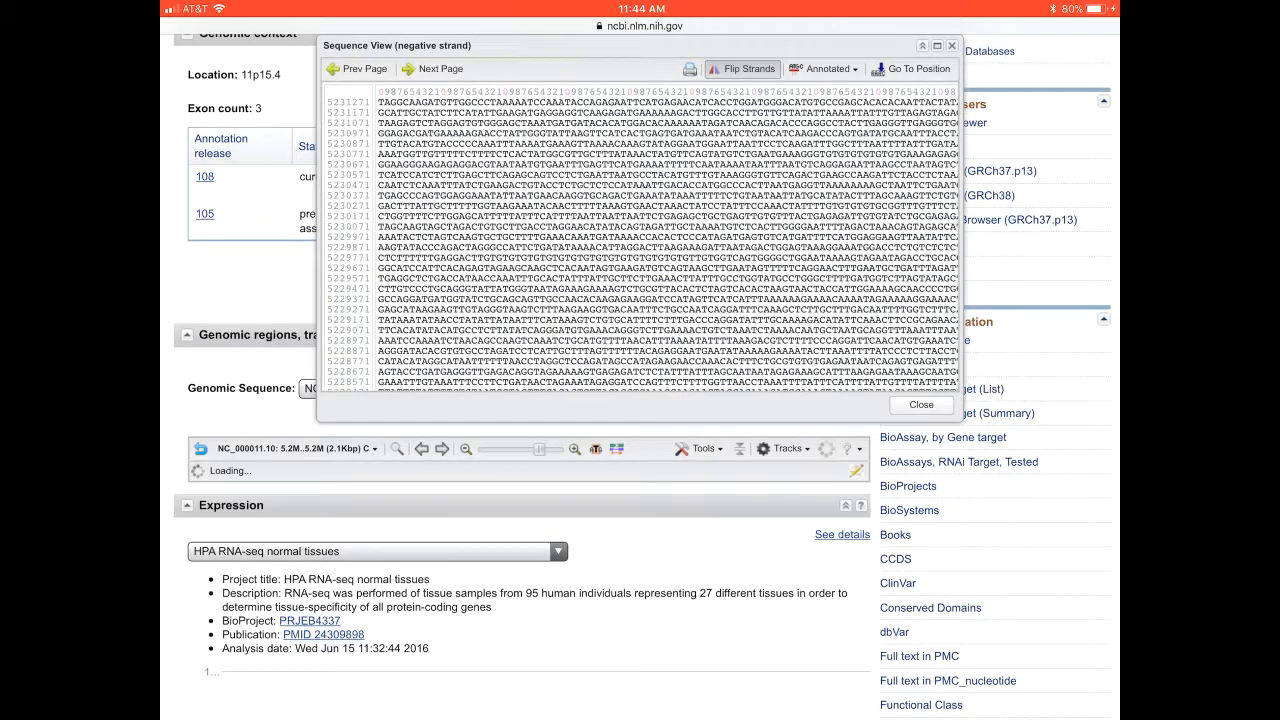
click(434, 68)
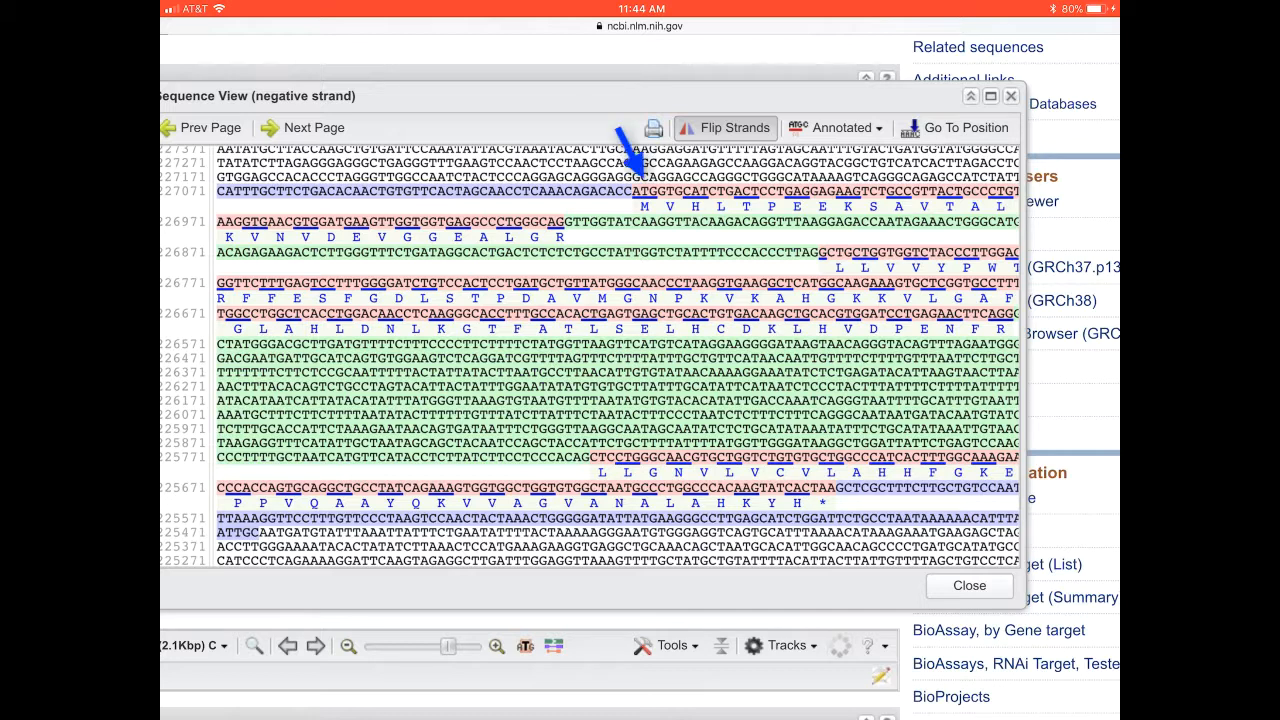
mouse_move(840, 470)
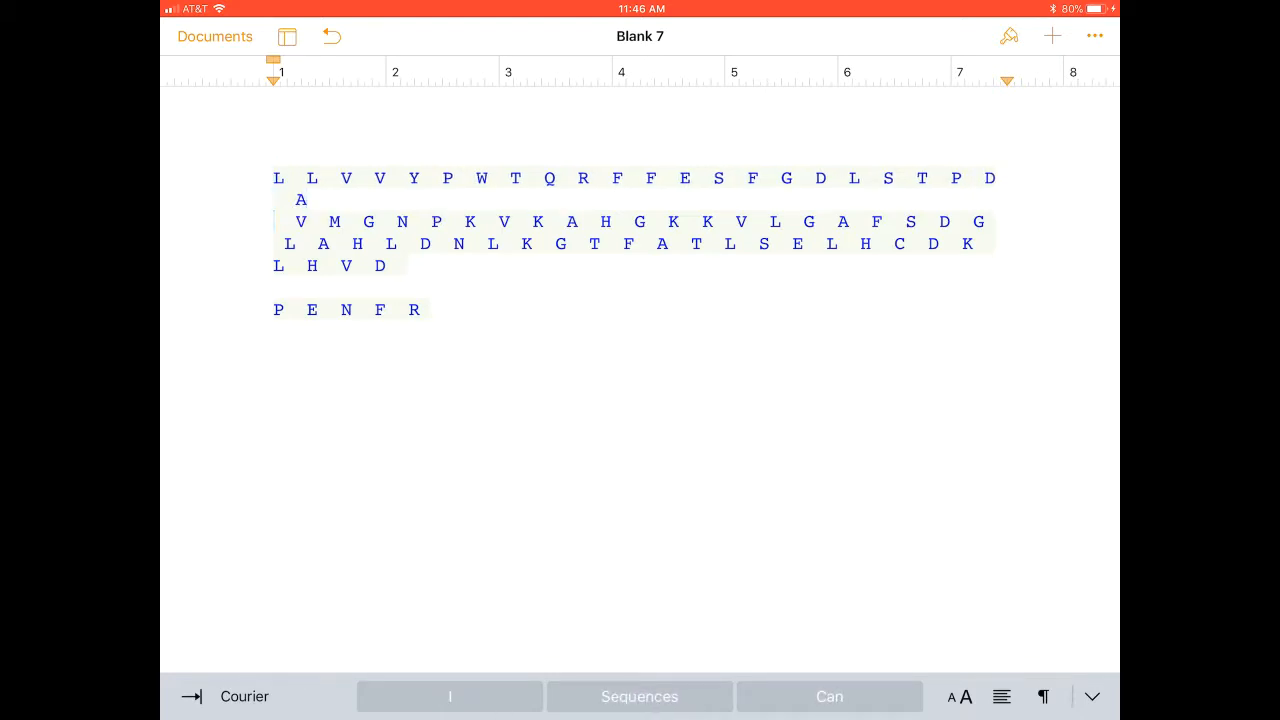
- Delete the remaining gaps so the final fragment reads 'PENFR' as continuous letters
key(backspace)
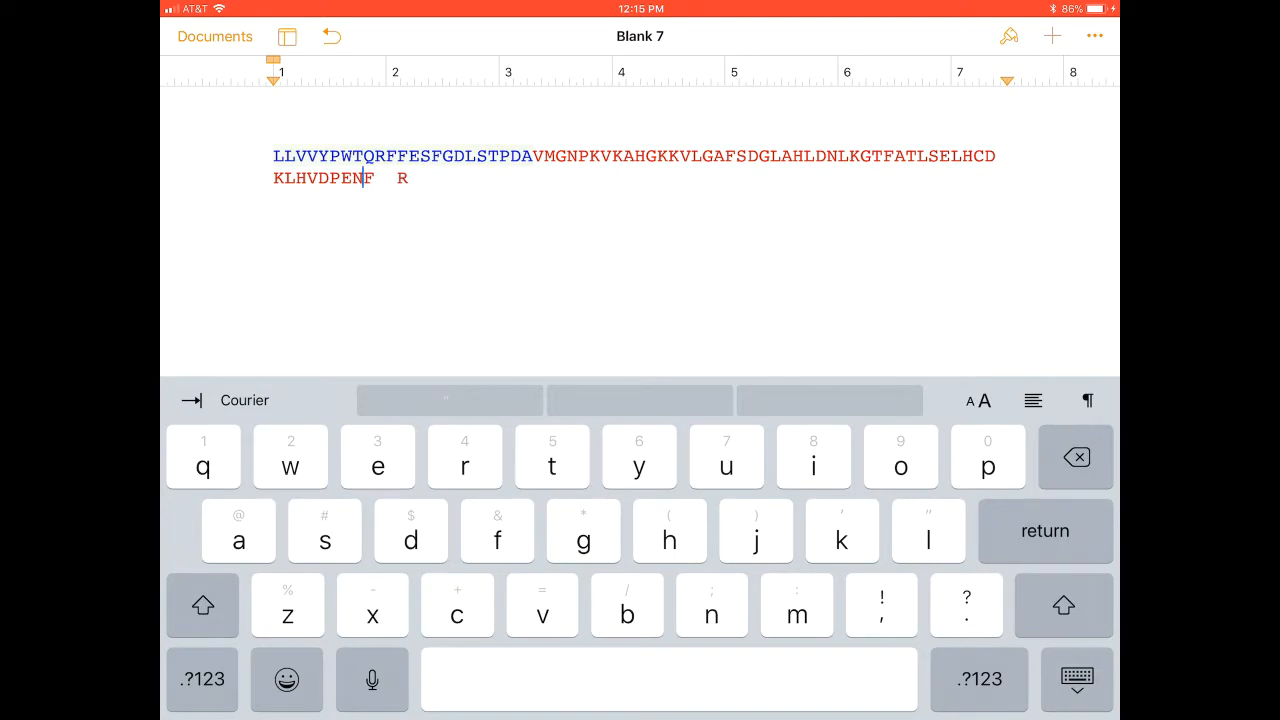
key(backspace)
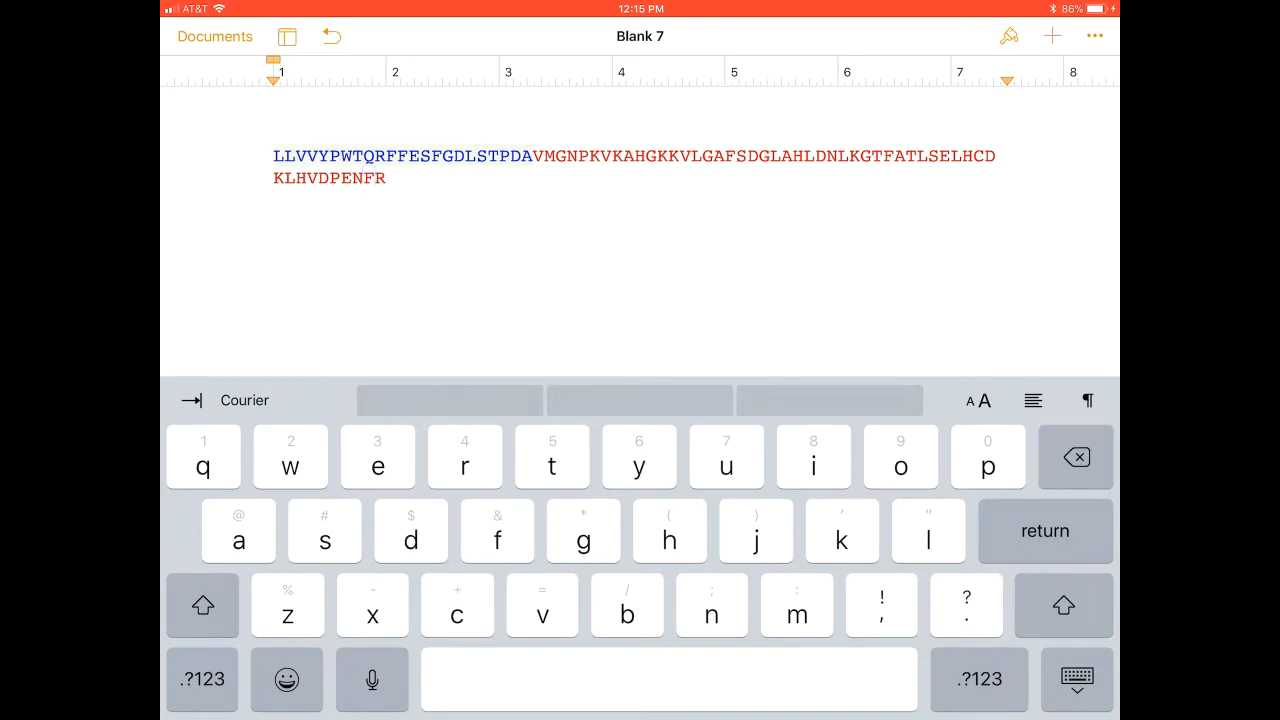